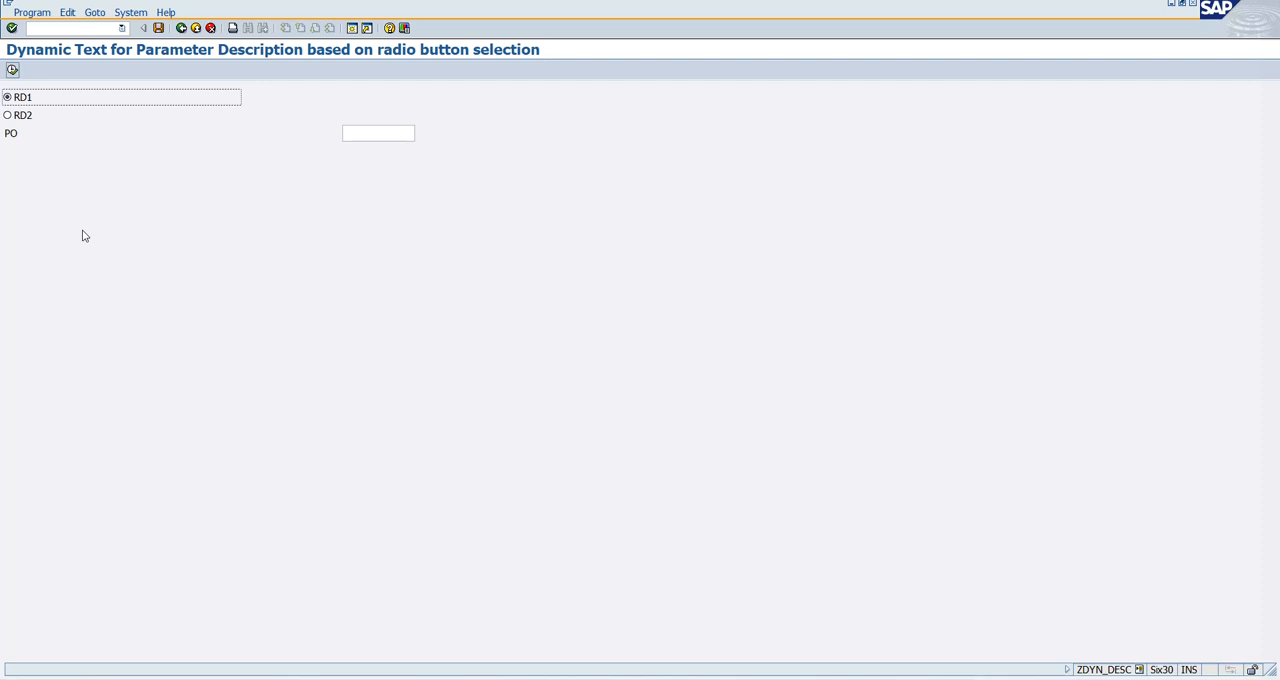
{"action": "mouse_move", "coordinate": [24, 152]}
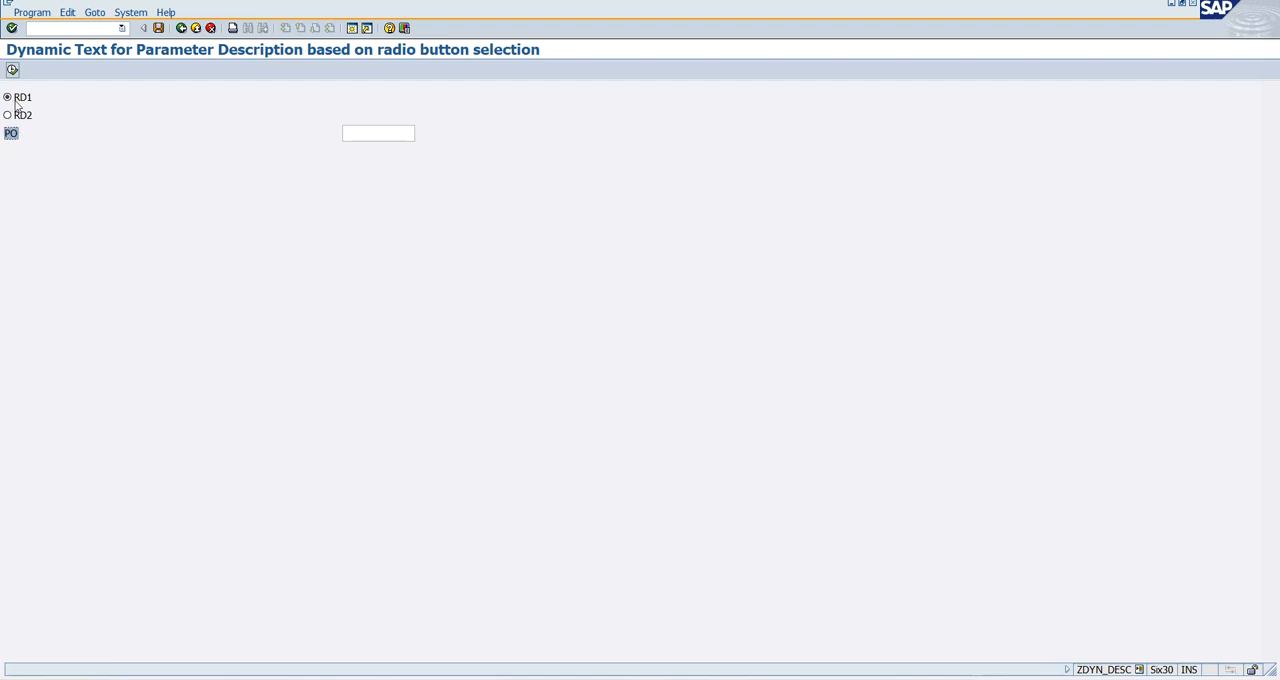
- Select RD2 to relabel the PO field 'Purchase Order', then return to RD1
{"action": "left_click", "coordinate": [11, 113]}
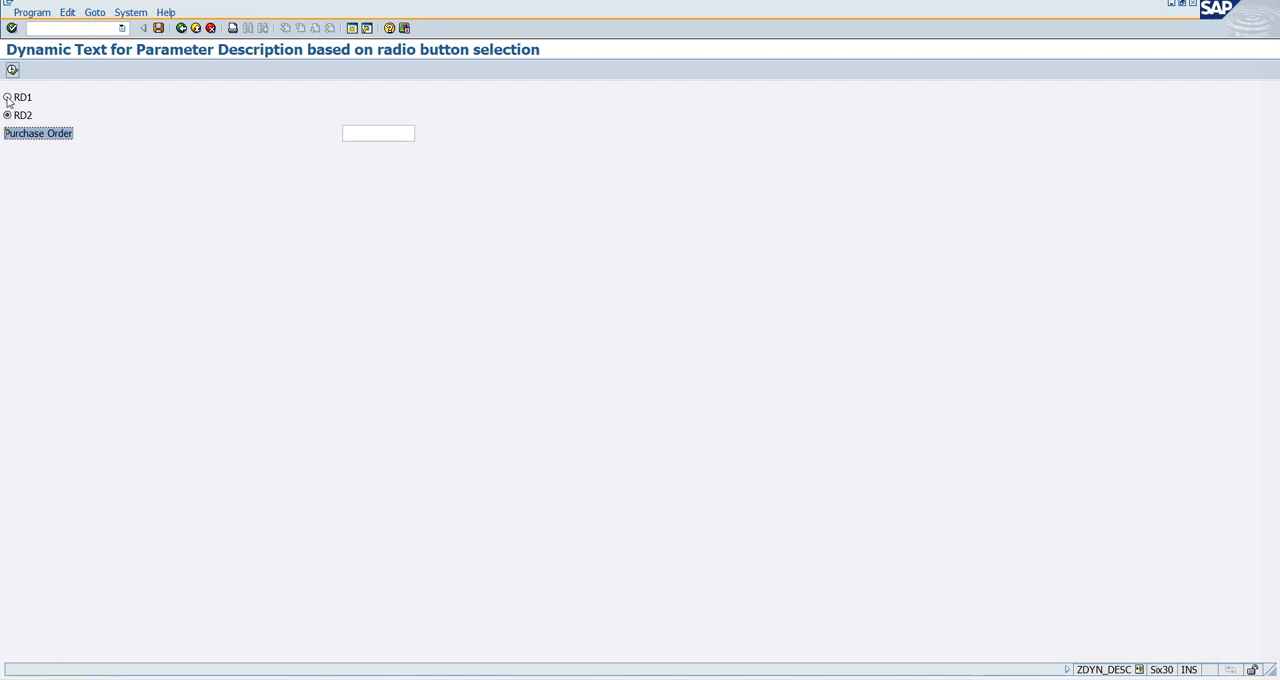
{"action": "left_click", "coordinate": [8, 97]}
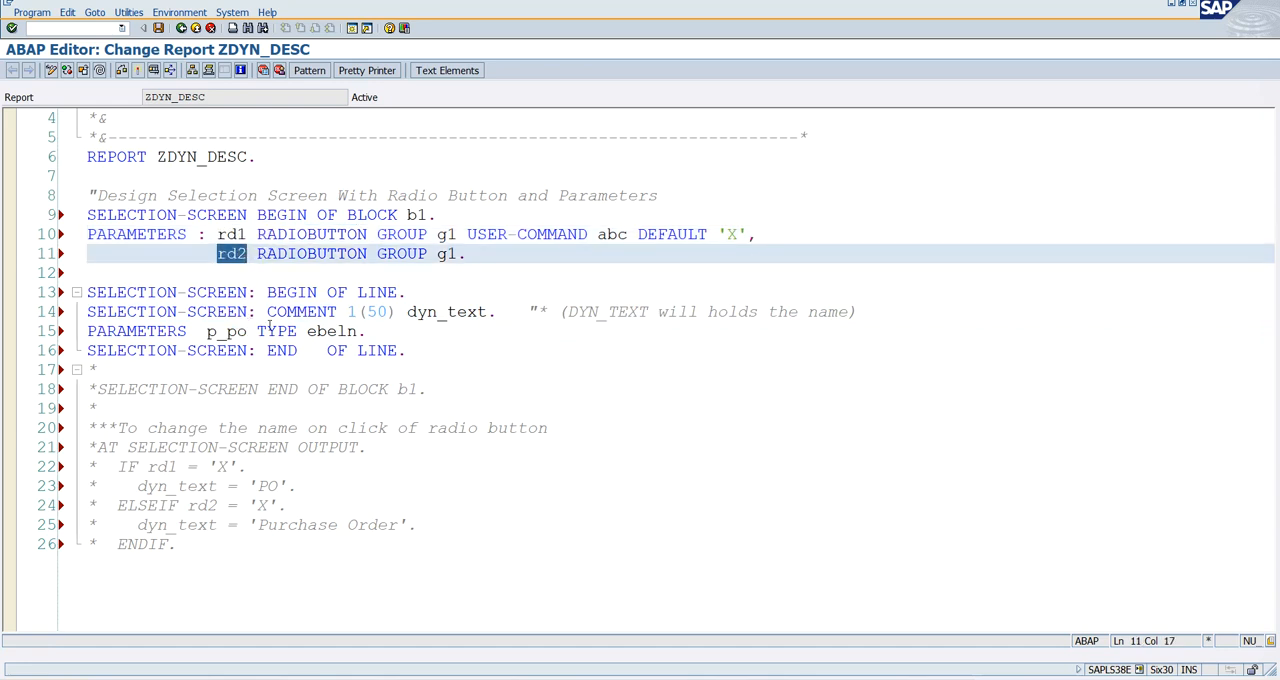
- Walk through the BEGIN OF LINE statement and the dyn_text comment beside p_po
{"action": "left_click", "coordinate": [356, 292]}
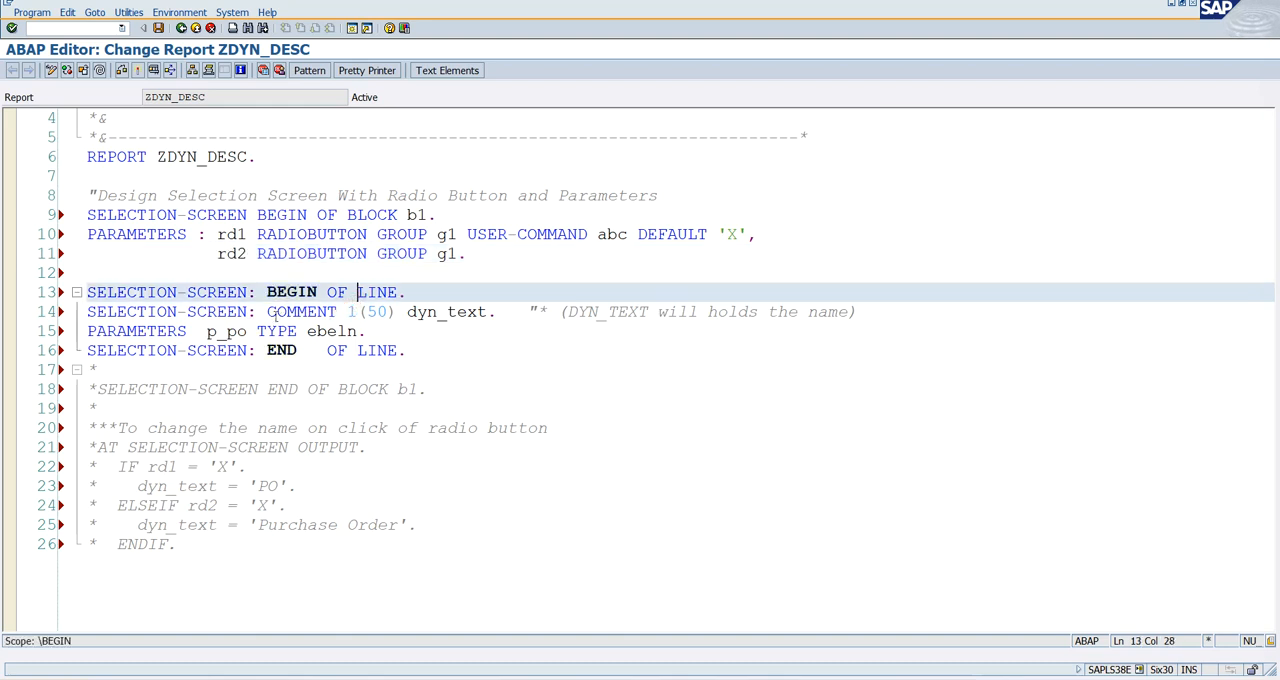
{"action": "double_click", "coordinate": [225, 331]}
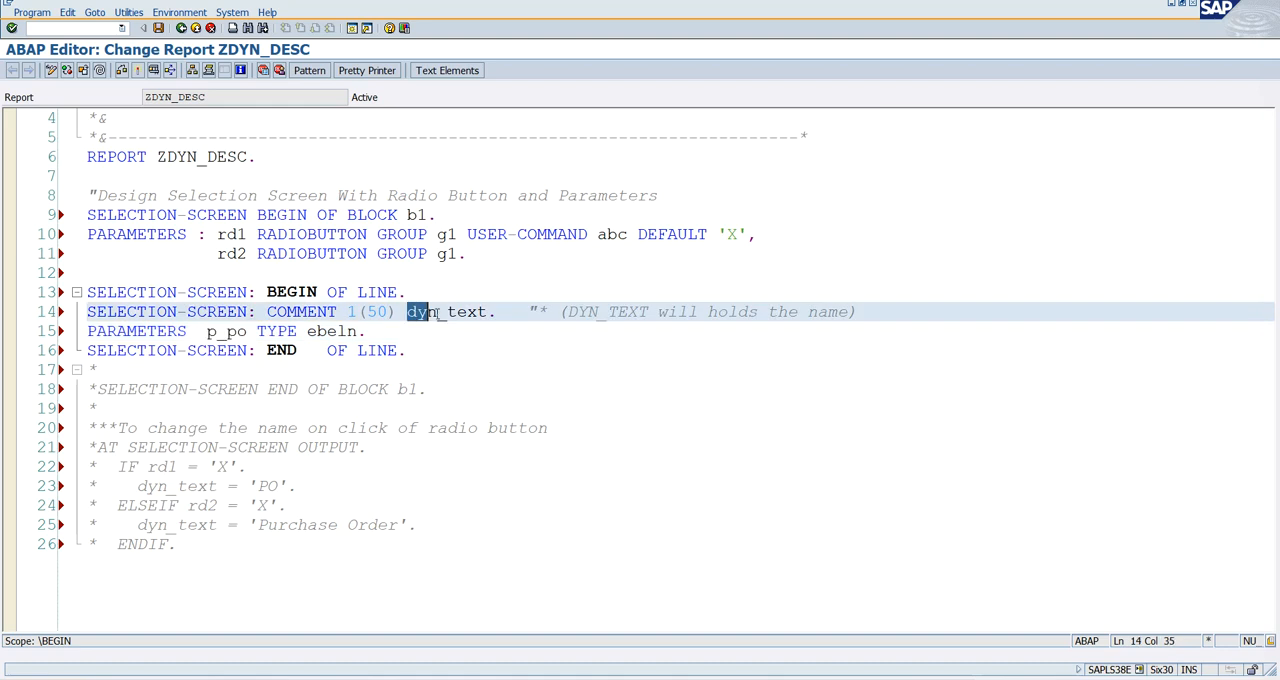
{"action": "double_click", "coordinate": [445, 311]}
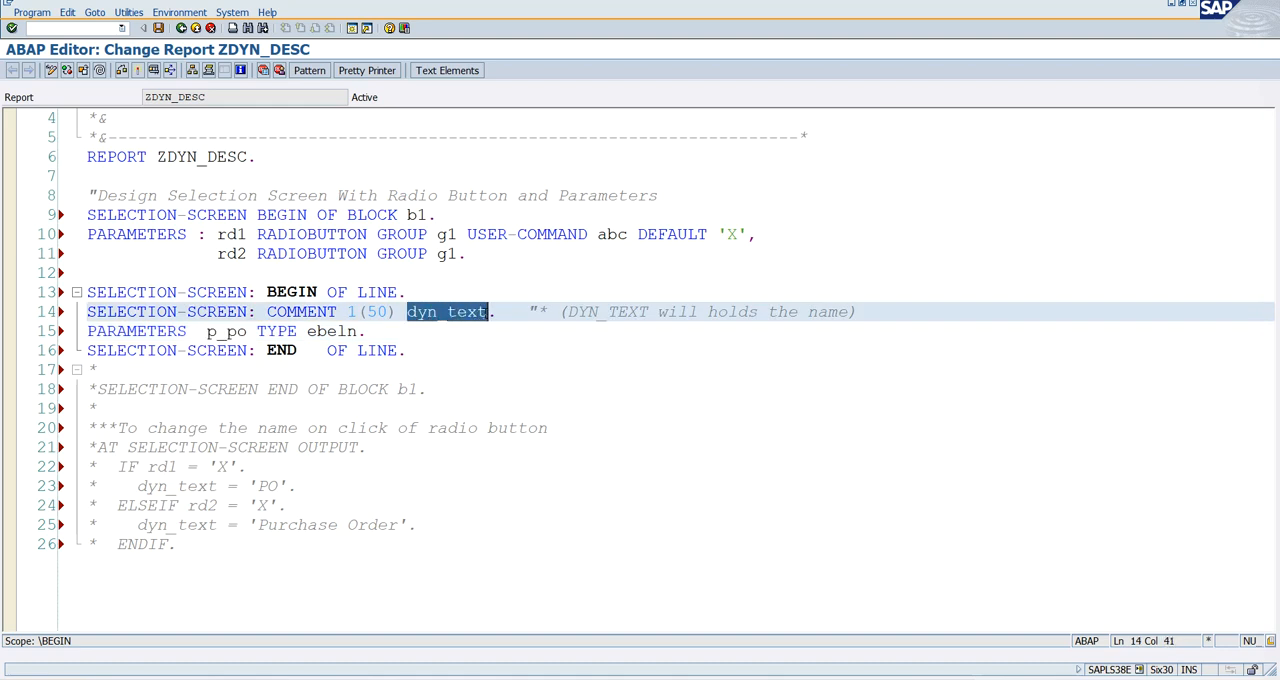
- Uncomment the AT SELECTION-SCREEN OUTPUT lines and highlight dyn_text in the PO assignment
{"action": "left_click", "coordinate": [173, 543]}
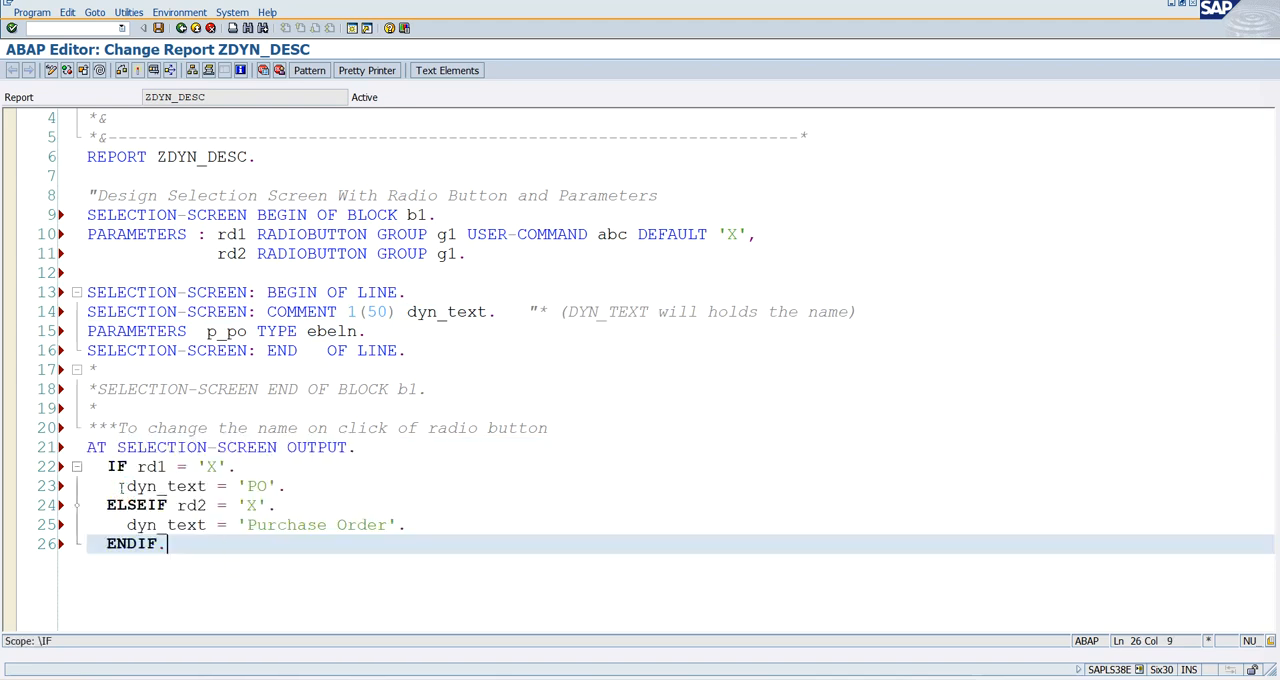
{"action": "double_click", "coordinate": [166, 486]}
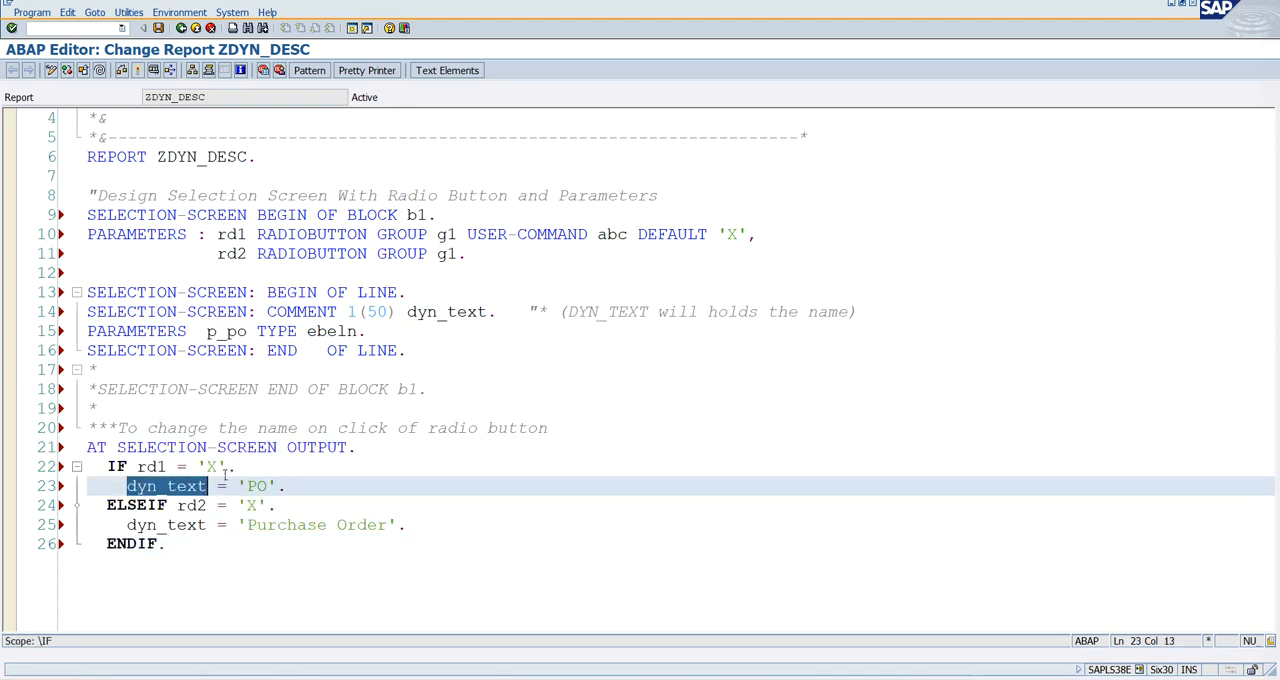